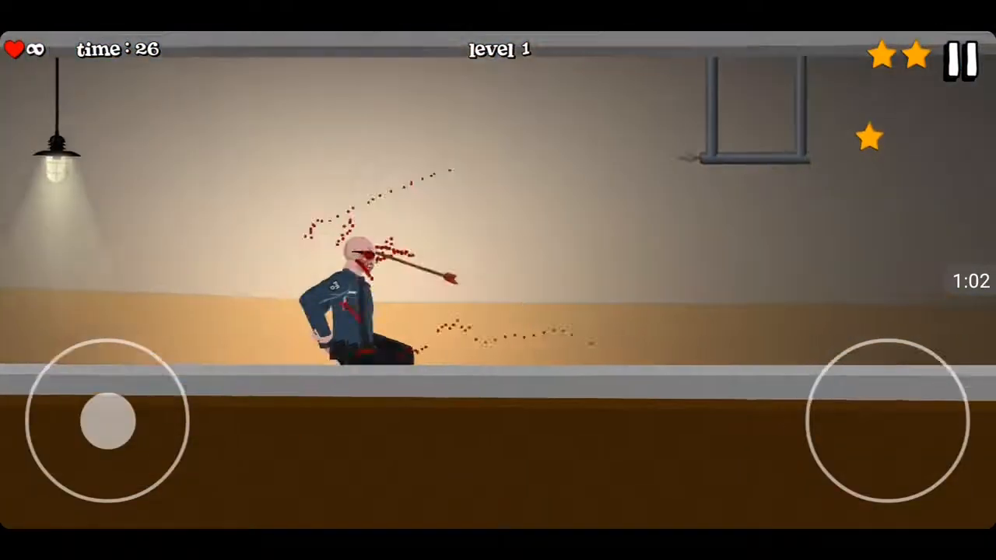
left_click_drag(106, 420, 221, 392)
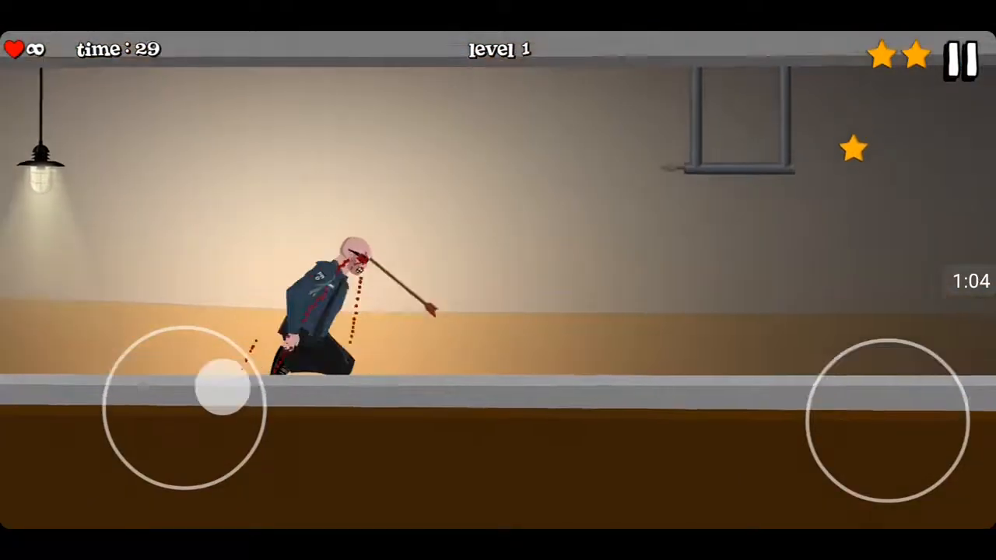